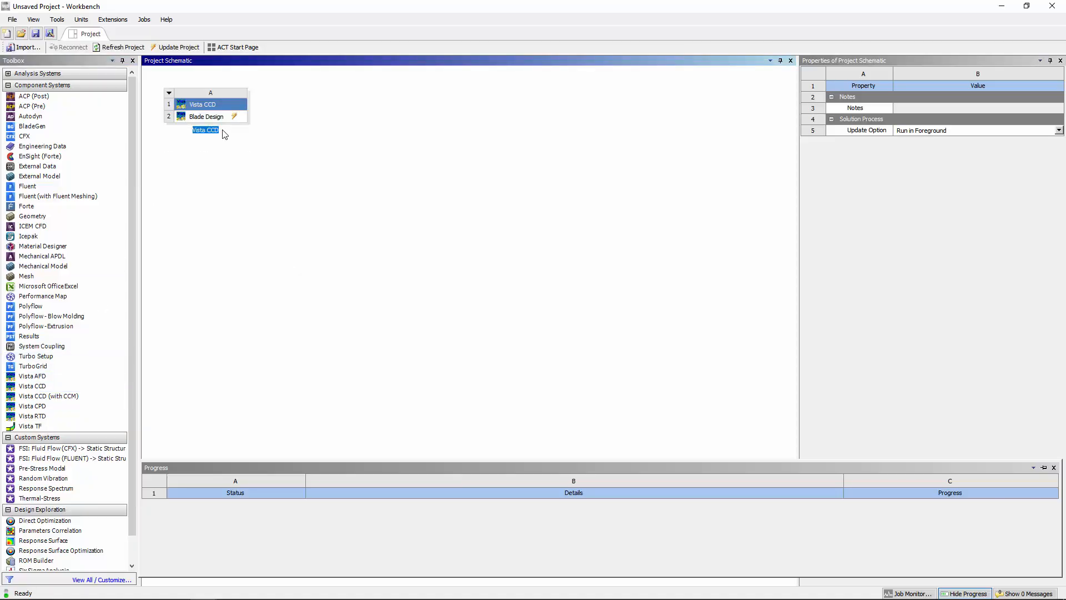
Step: Update the Vista CCD Blade Design and create a linked Turbomachinery Fluid Flow (BladeEditor) system
{"action": "right_click", "coordinate": [206, 116]}
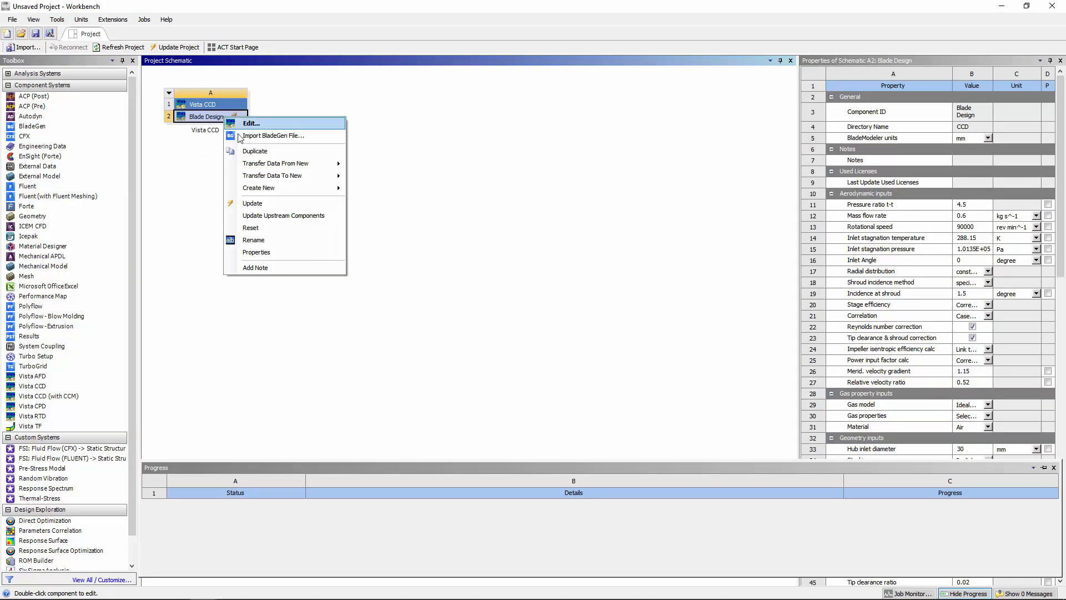
{"action": "left_click", "coordinate": [252, 203]}
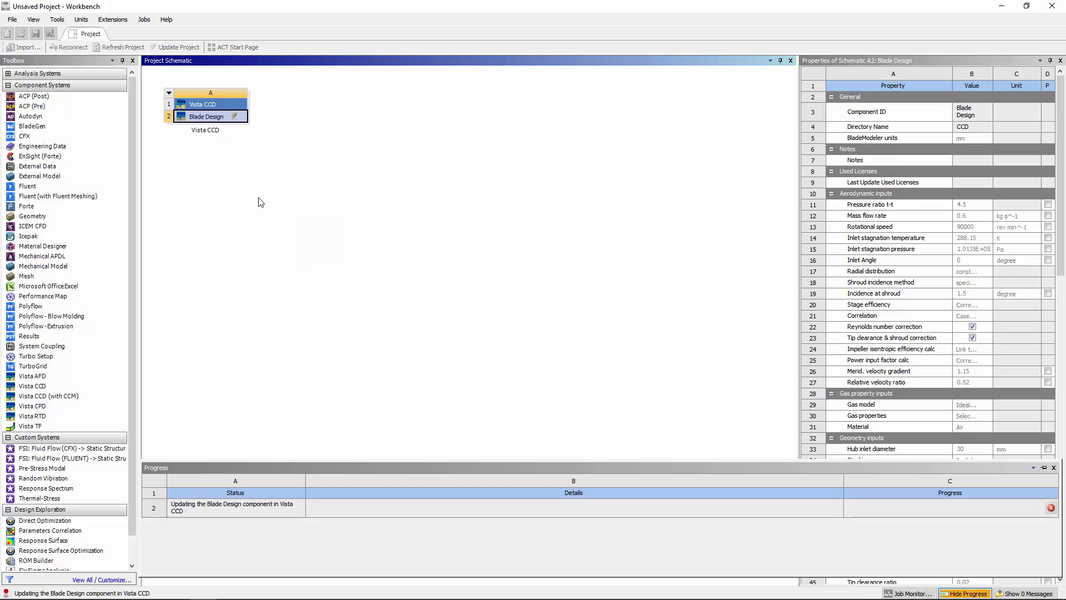
{"action": "right_click", "coordinate": [206, 116]}
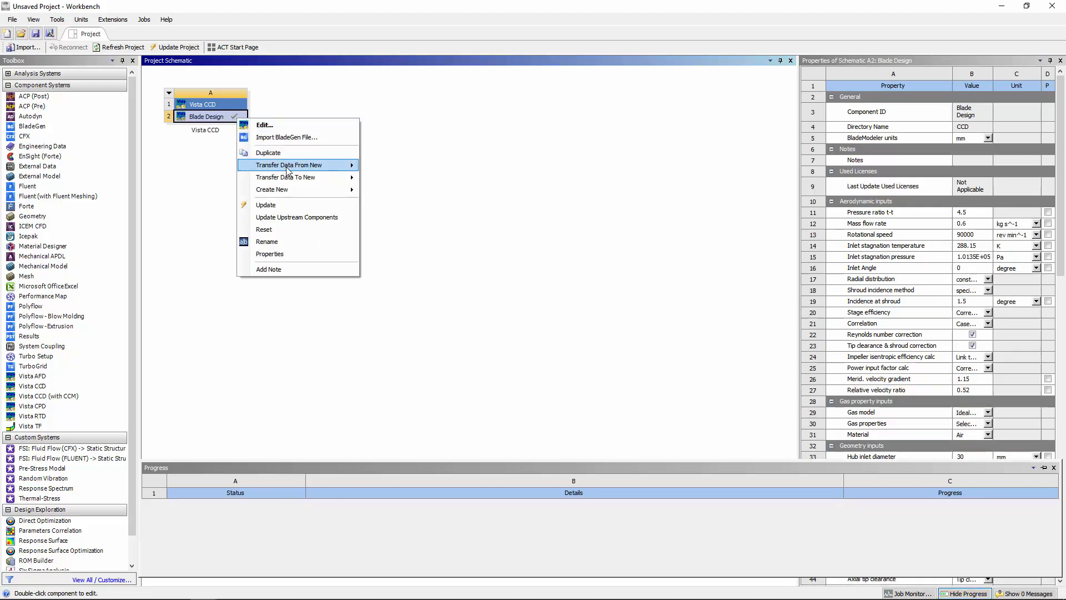
{"action": "left_click", "coordinate": [272, 188]}
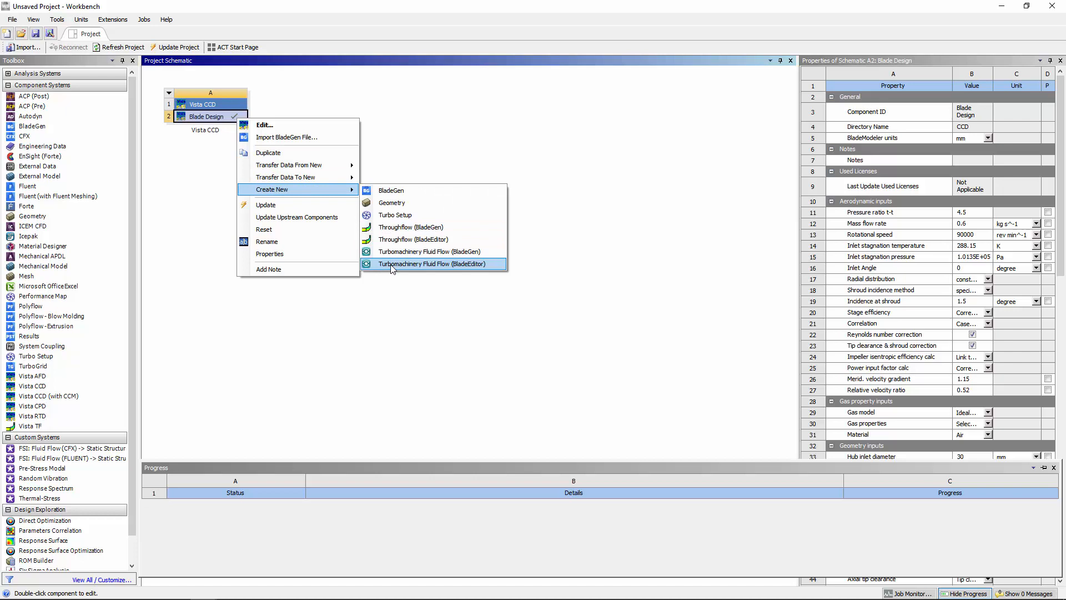
{"action": "left_click", "coordinate": [429, 263]}
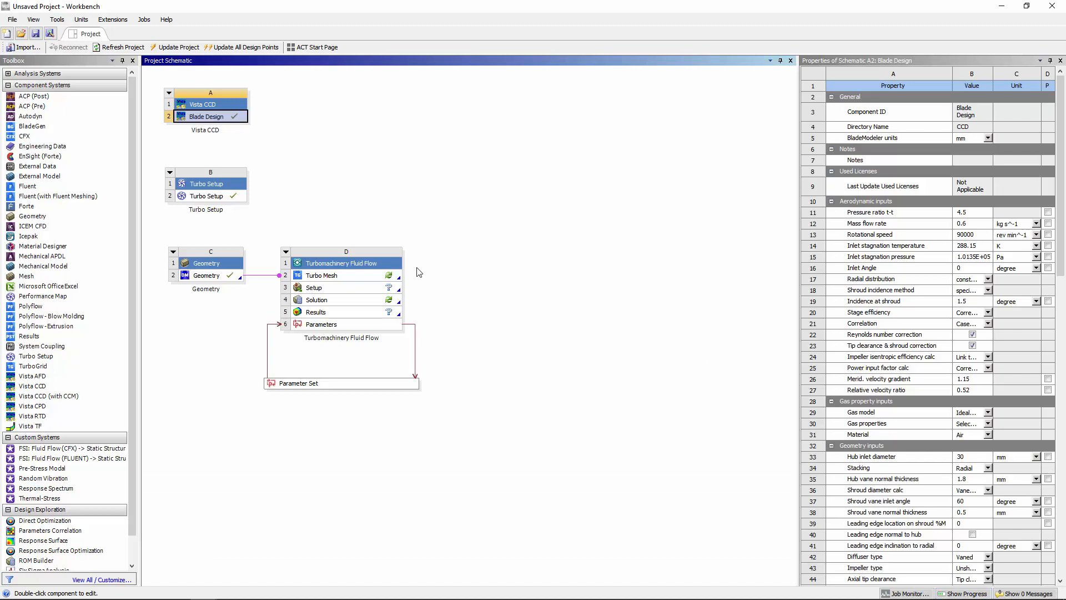
{"action": "left_click", "coordinate": [206, 196]}
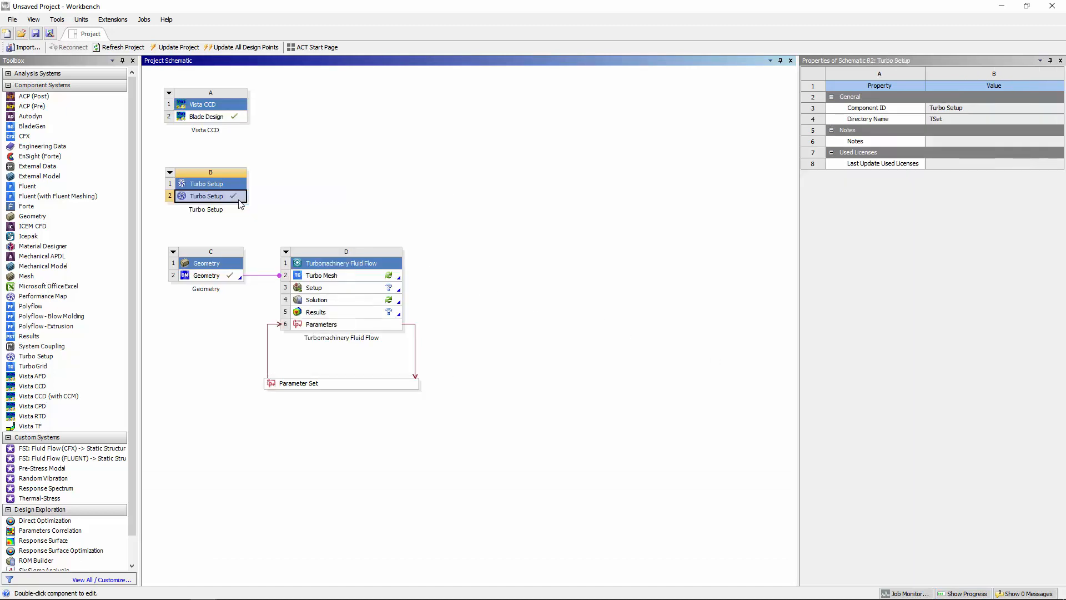
{"action": "double_click", "coordinate": [207, 196]}
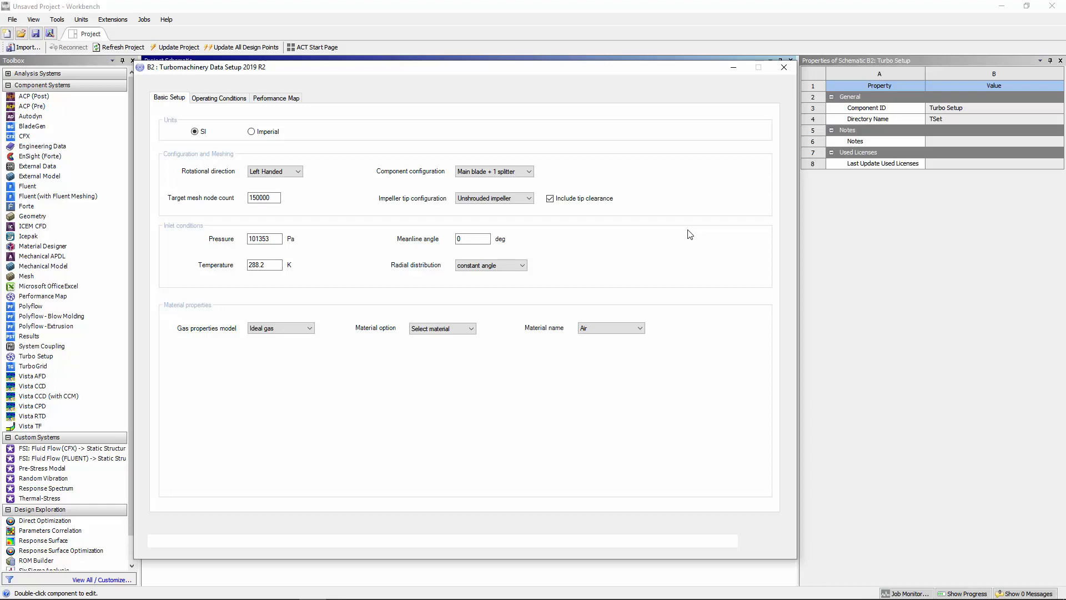
{"action": "left_click", "coordinate": [784, 68]}
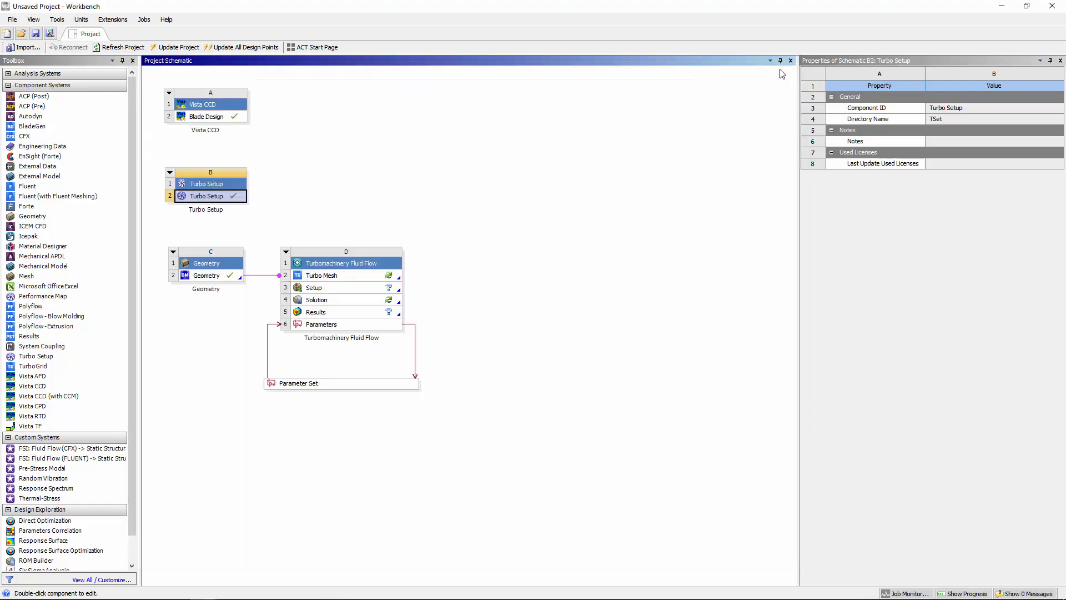
{"action": "mouse_move", "coordinate": [353, 276]}
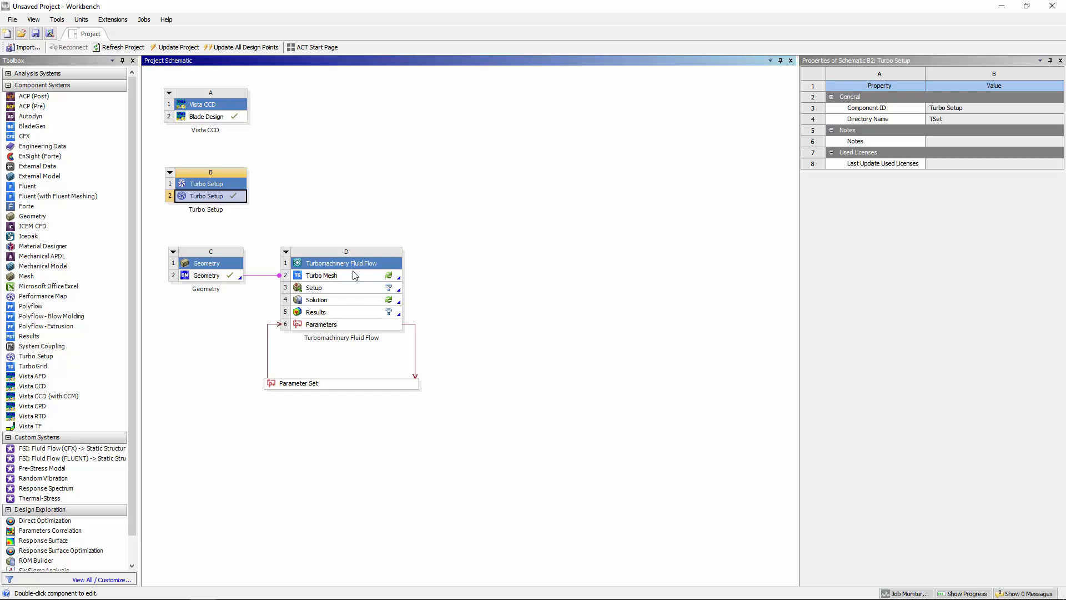
Step: Update the Turbo Mesh and Setup cells of the Turbomachinery Fluid Flow system
{"action": "left_click", "coordinate": [333, 276]}
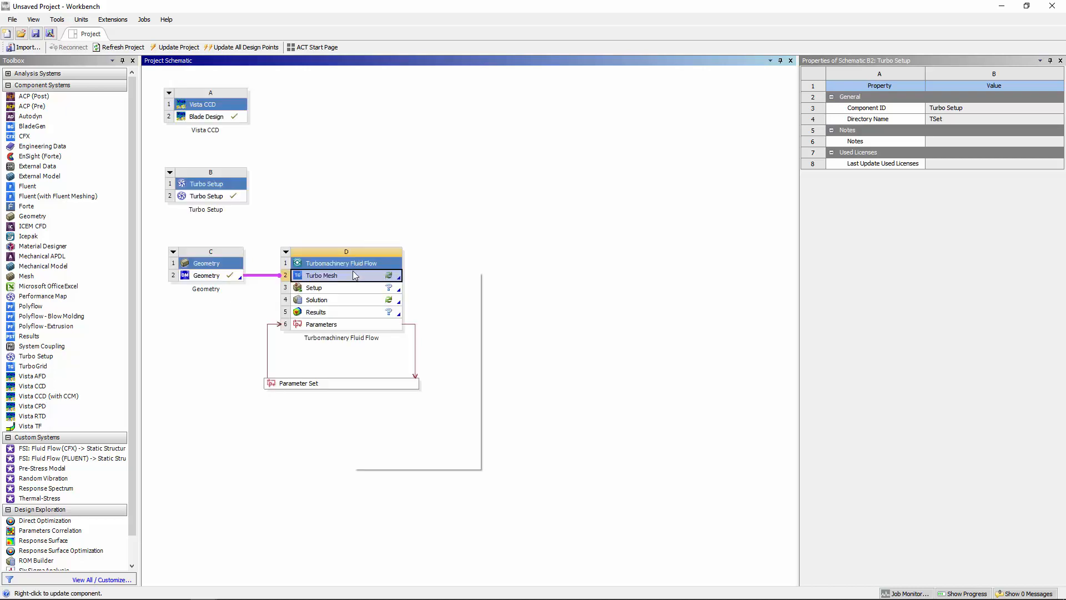
{"action": "left_click", "coordinate": [321, 274]}
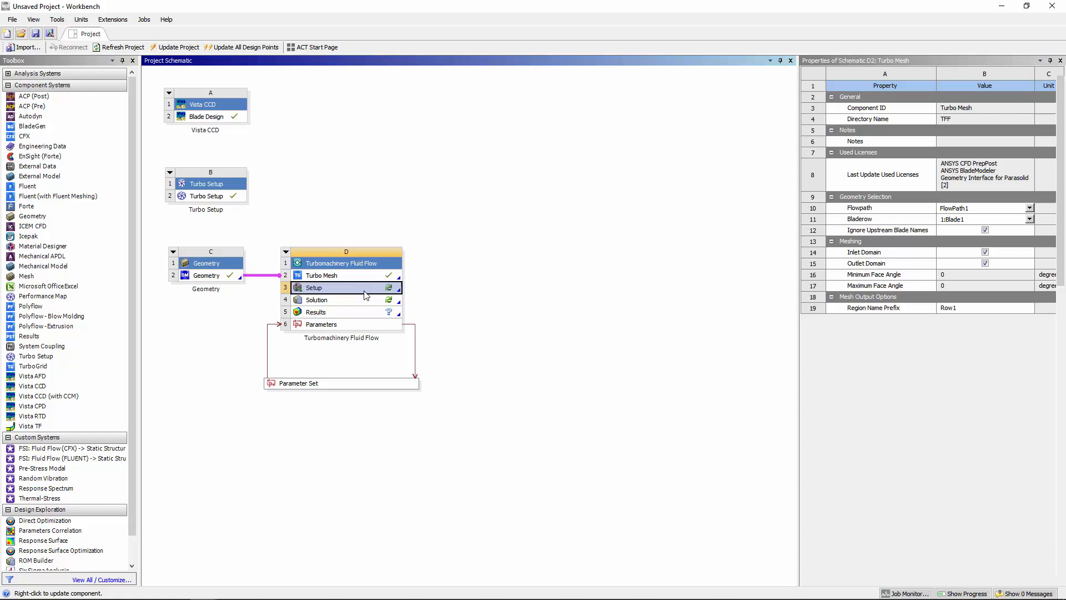
{"action": "left_click", "coordinate": [314, 287]}
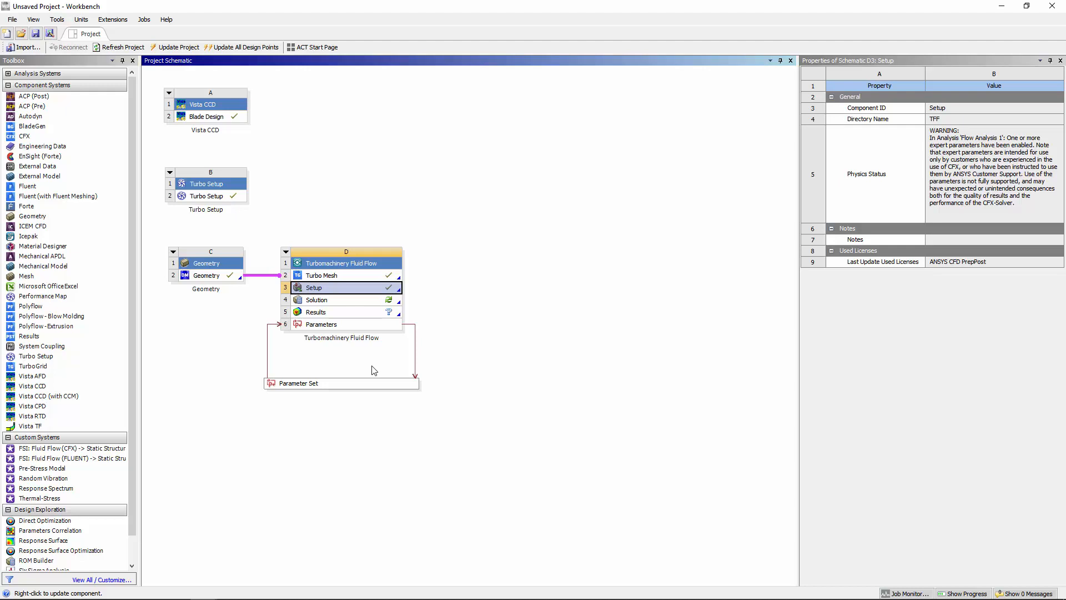
{"action": "mouse_move", "coordinate": [291, 270]}
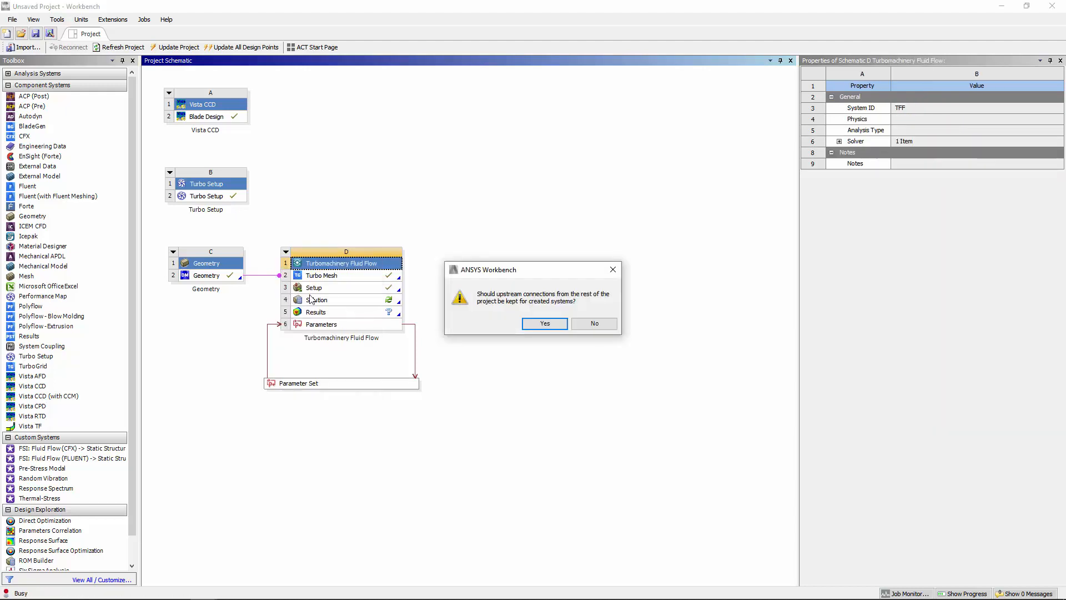
Step: Keep upstream connections for the duplicate and open Copy of Geometry in DesignModeler
{"action": "left_click", "coordinate": [593, 323]}
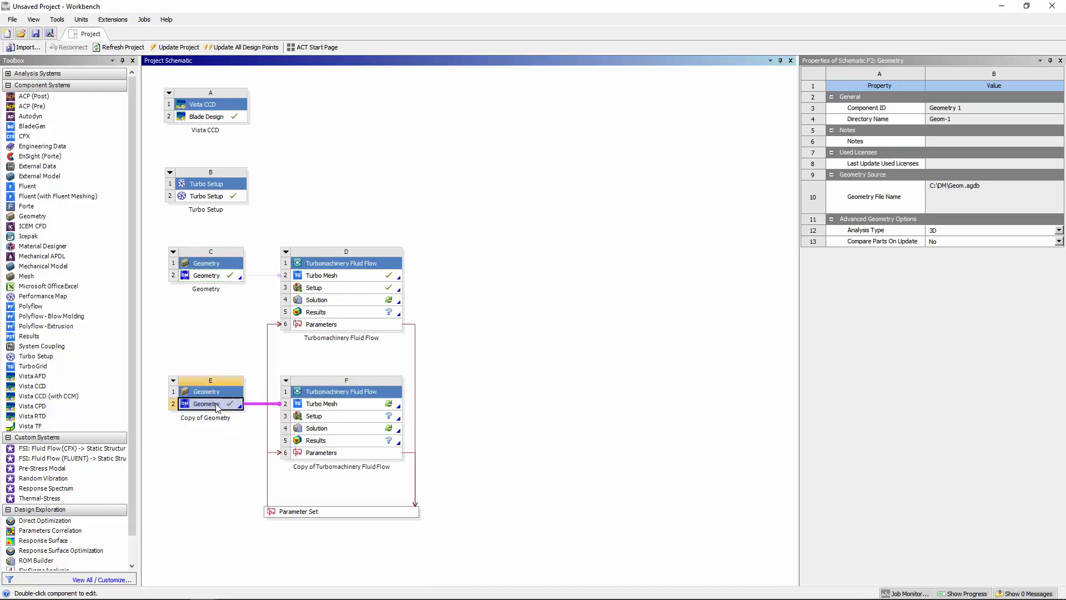
{"action": "double_click", "coordinate": [206, 403]}
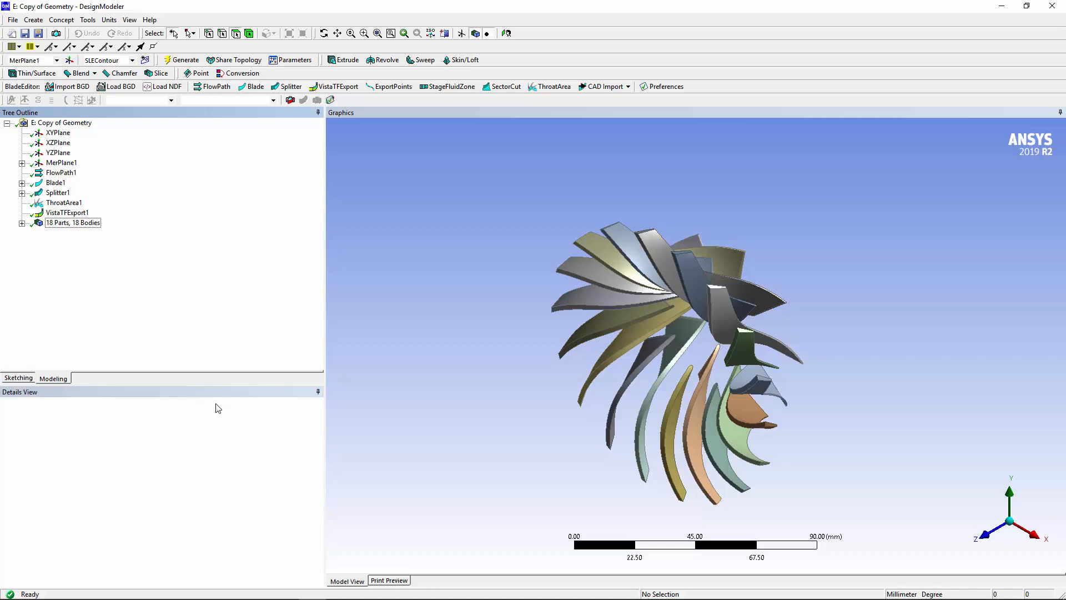
{"action": "mouse_move", "coordinate": [102, 225]}
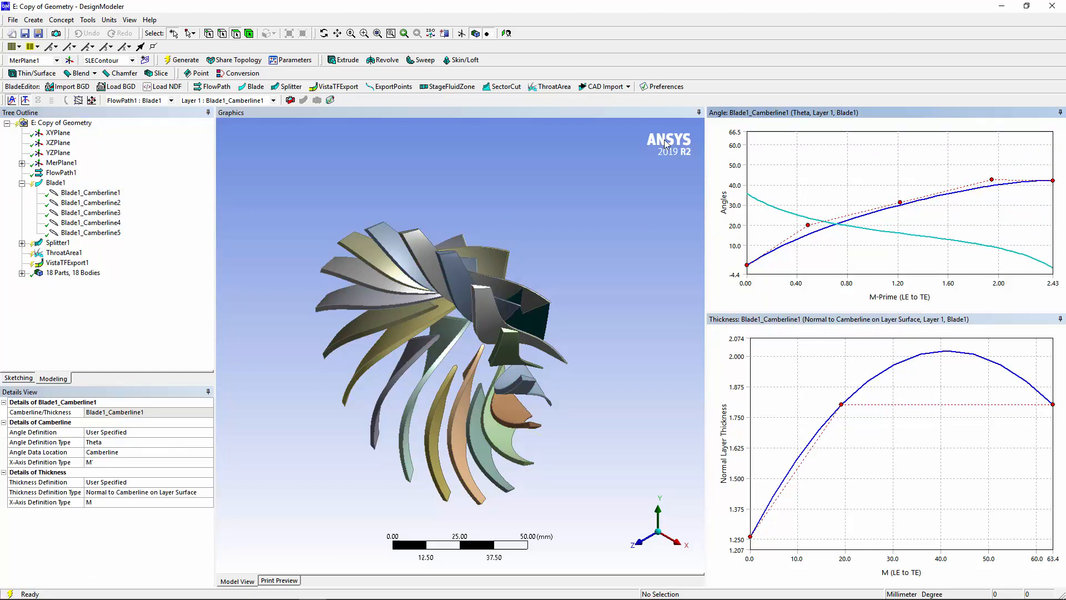
Step: Inspect Blade1's camberline angle and thickness curves, then return to Workbench
{"action": "left_click", "coordinate": [181, 60]}
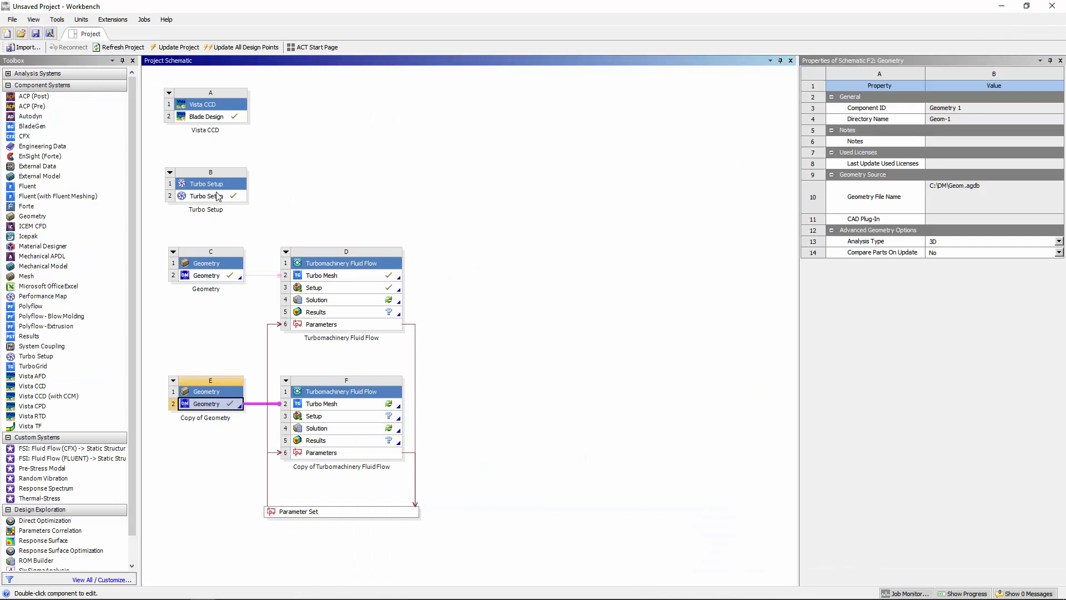
Step: Set Turbo Setup operating conditions to 5 flow rates up to 0.68 kg/s and apply
{"action": "double_click", "coordinate": [205, 196]}
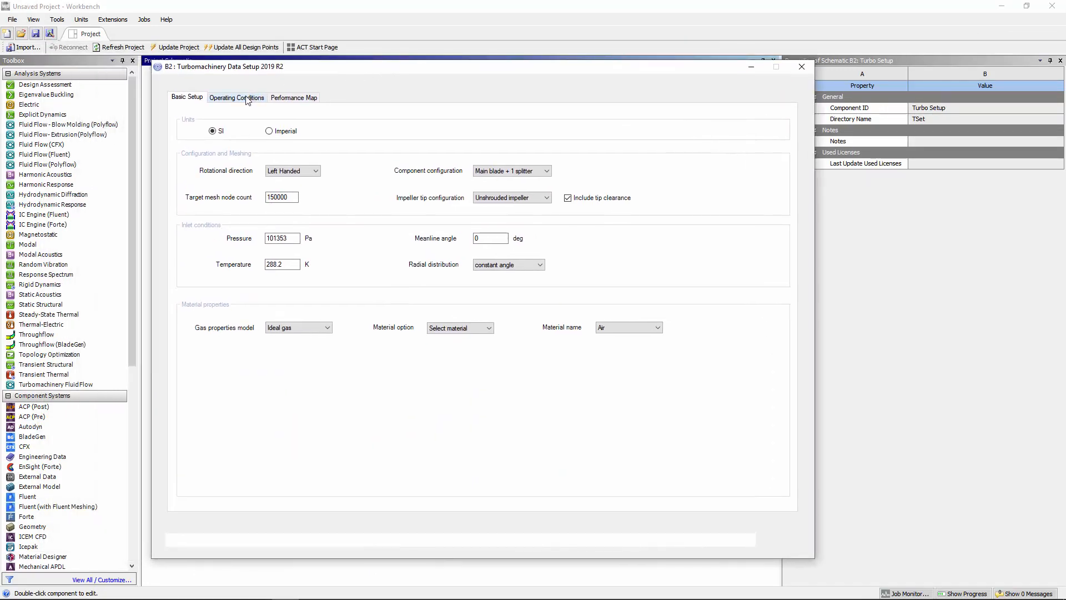
{"action": "left_click", "coordinate": [236, 97]}
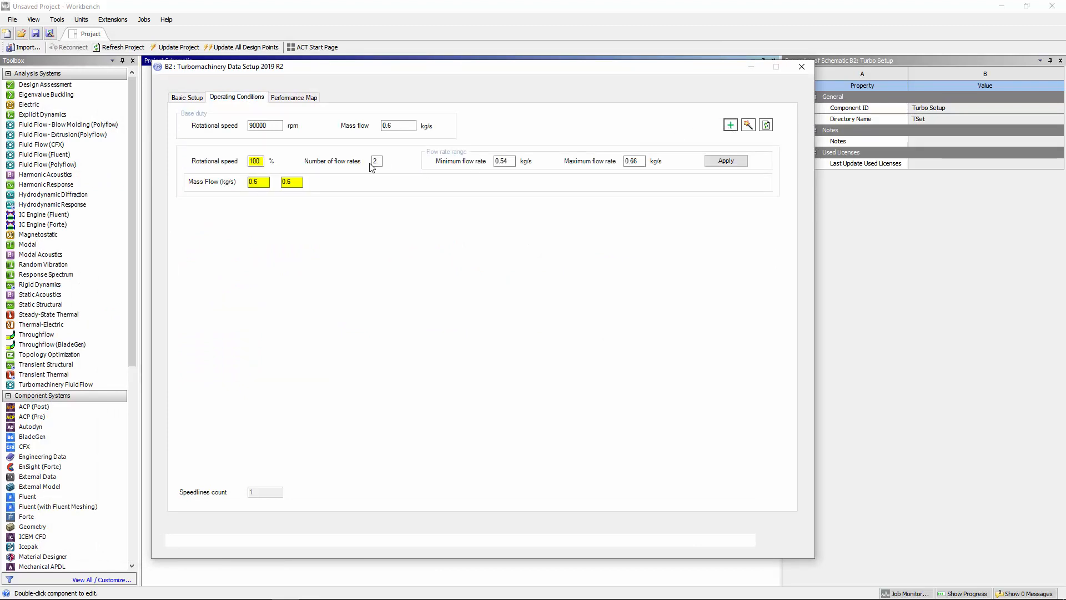
{"action": "left_click", "coordinate": [375, 161]}
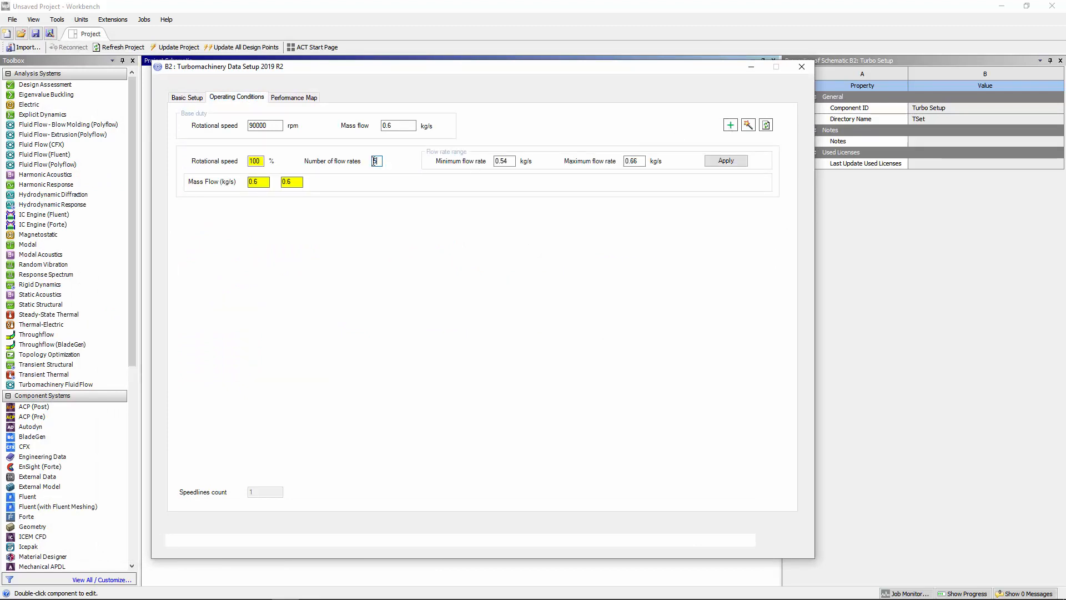
{"action": "type", "text": "5"}
{"action": "left_click", "coordinate": [634, 160]}
{"action": "type", "text": "0.68"}
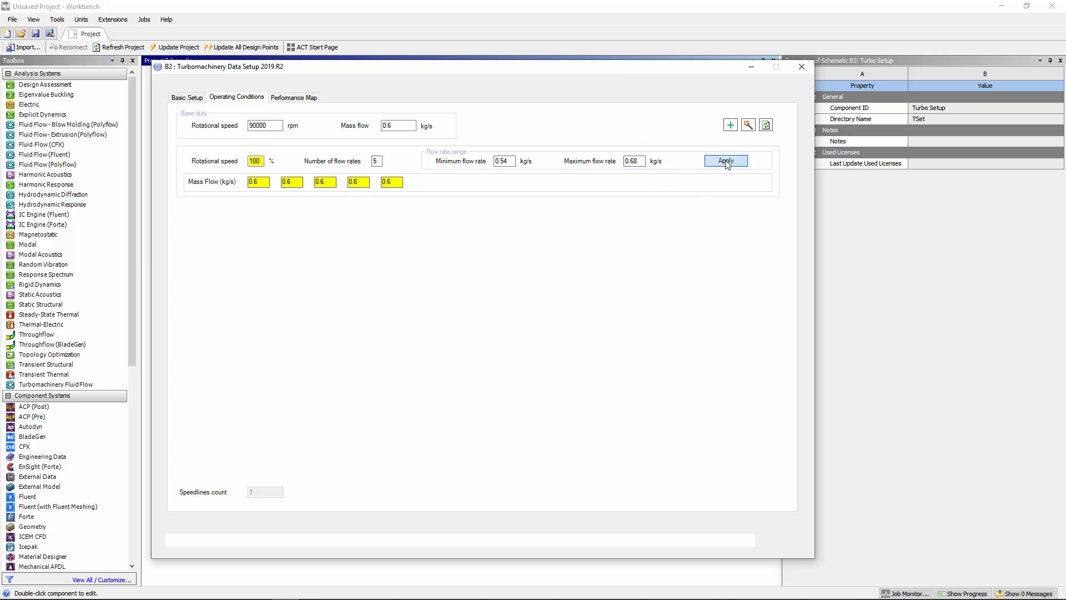
{"action": "left_click", "coordinate": [725, 161]}
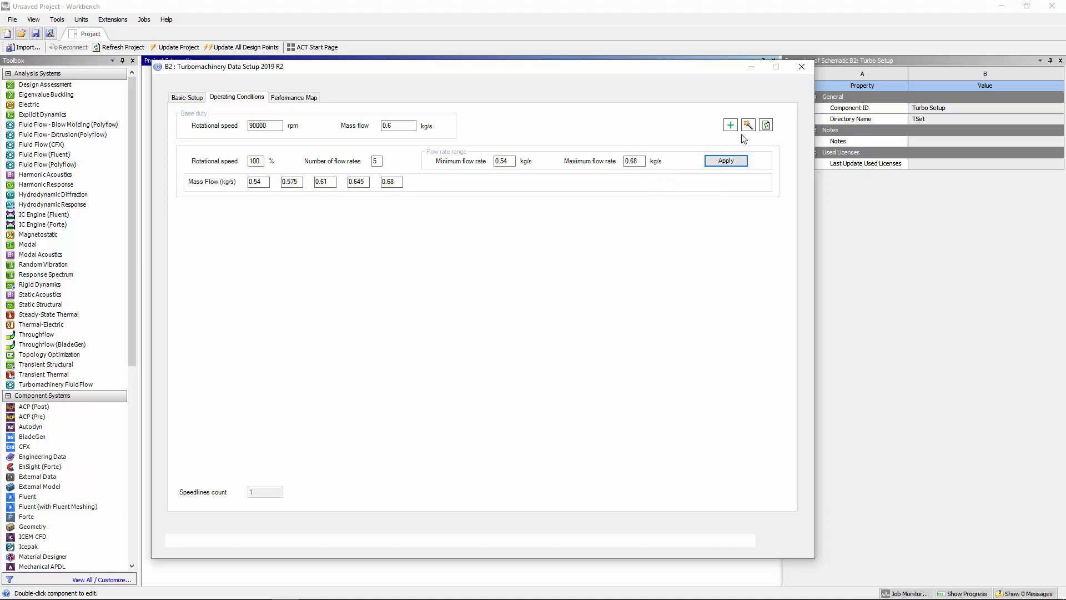
{"action": "mouse_move", "coordinate": [748, 125]}
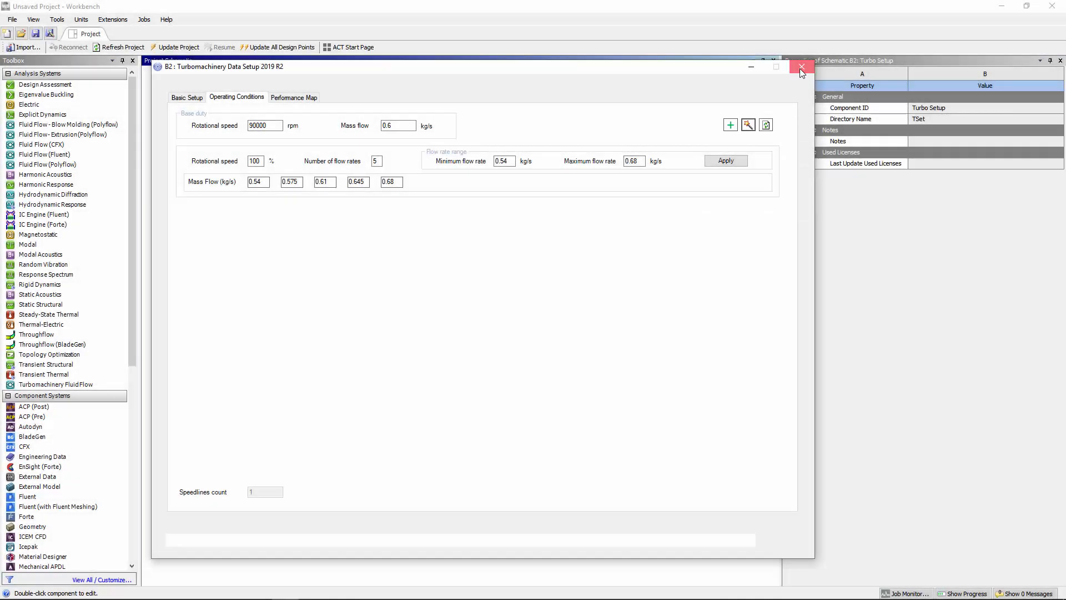
Step: Close the turbo data setup and run Update Project on both fluid flow systems
{"action": "left_click", "coordinate": [800, 67]}
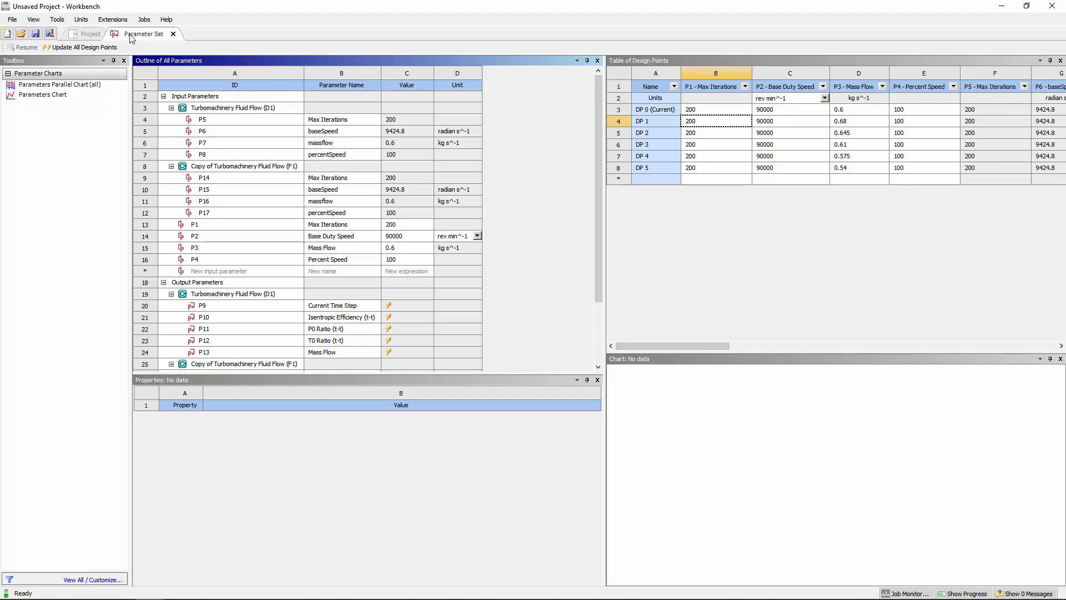
{"action": "left_click", "coordinate": [89, 33]}
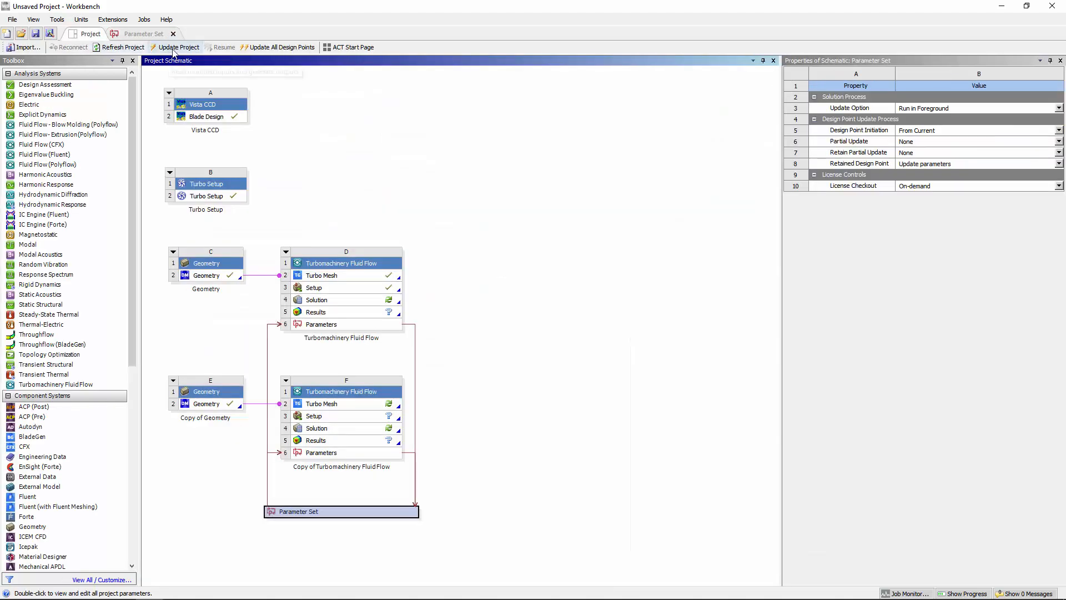
{"action": "left_click", "coordinate": [178, 47]}
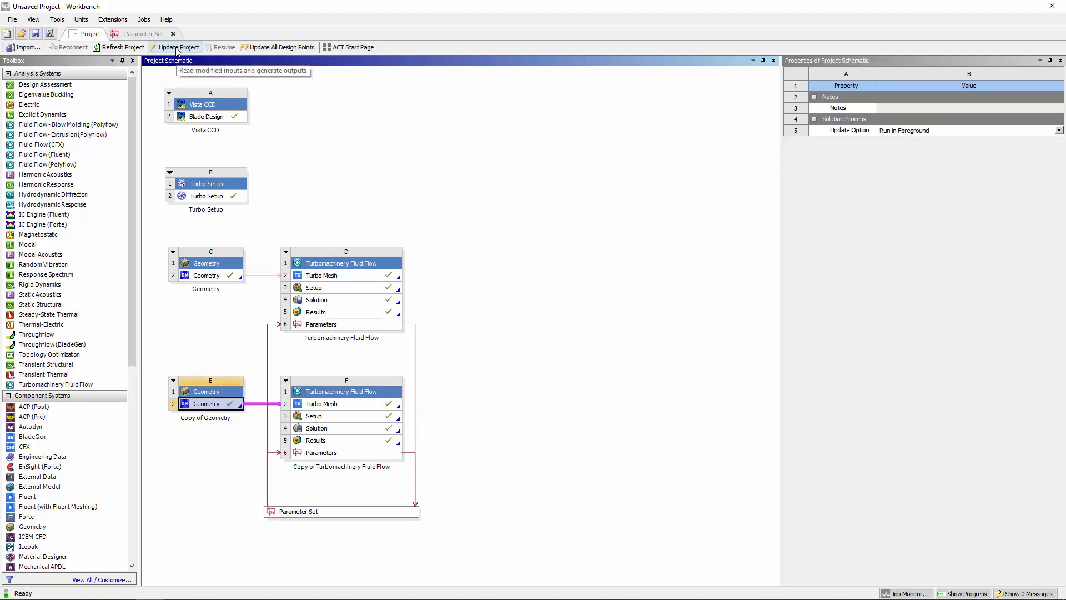
{"action": "mouse_move", "coordinate": [187, 175]}
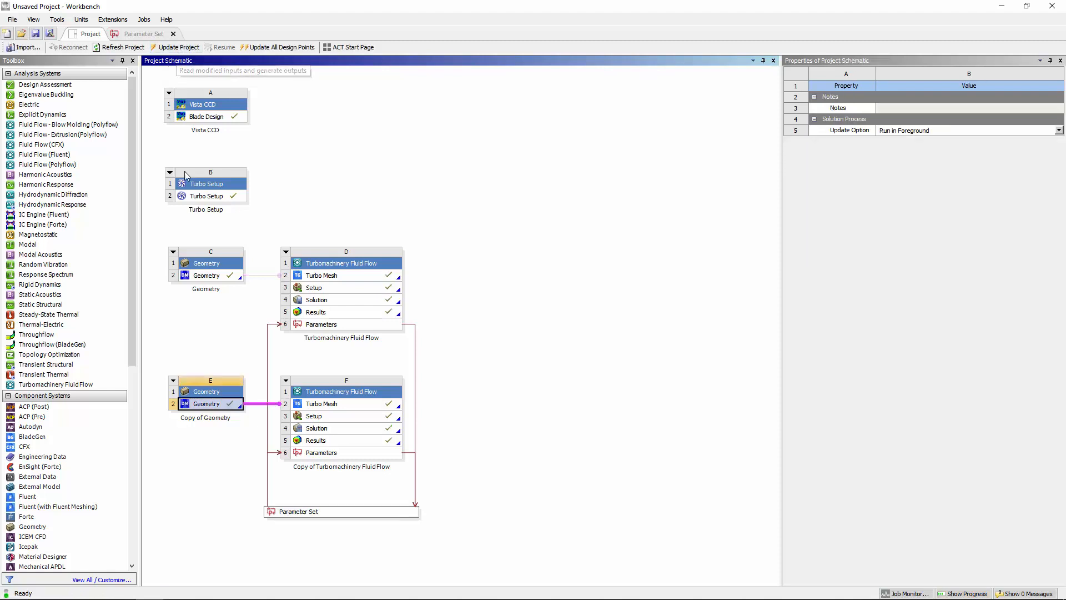
Step: Show the Turbo Setup performance map for both fluid flow systems
{"action": "double_click", "coordinate": [206, 183]}
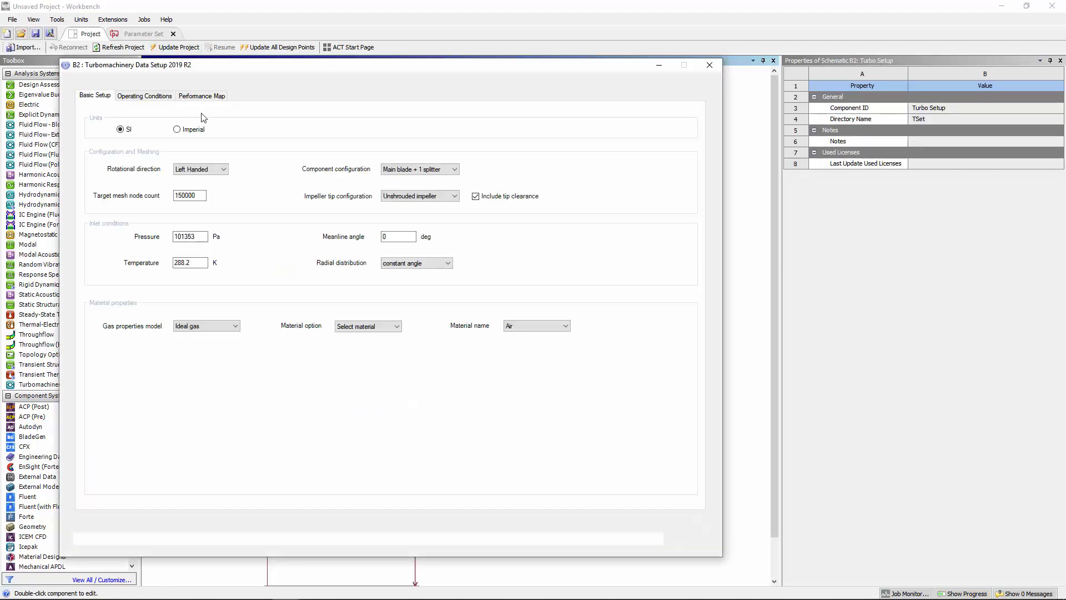
{"action": "left_click", "coordinate": [201, 95]}
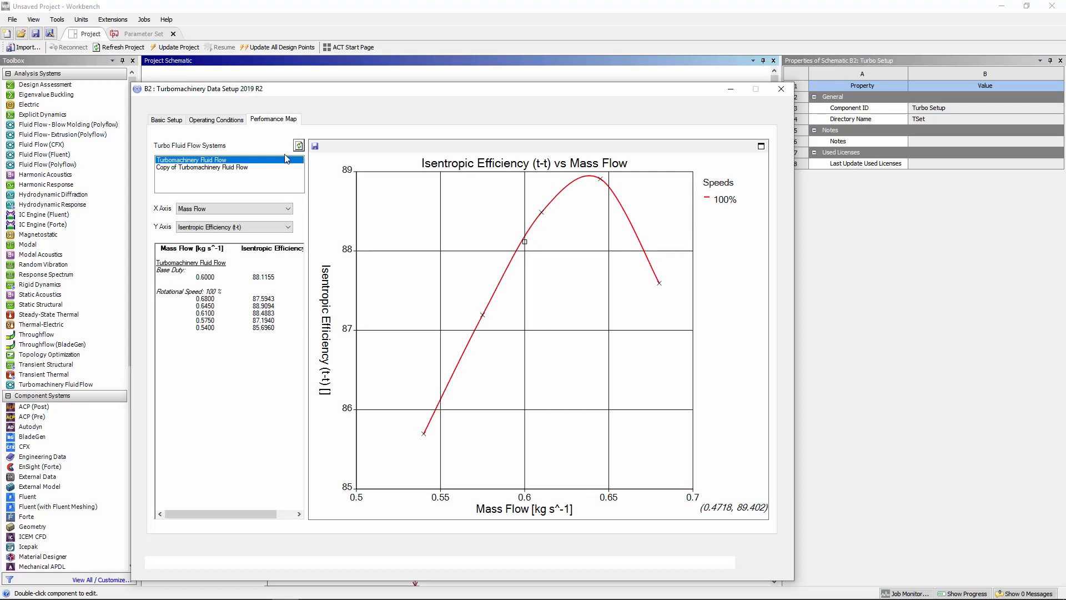
{"action": "left_click", "coordinate": [201, 167]}
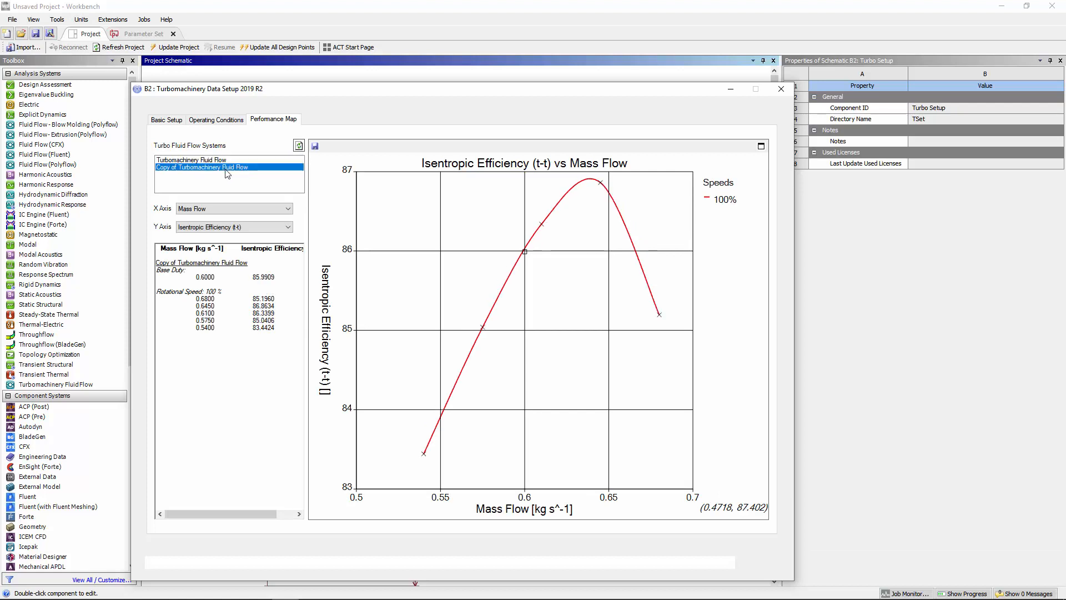
{"action": "left_click", "coordinate": [191, 159]}
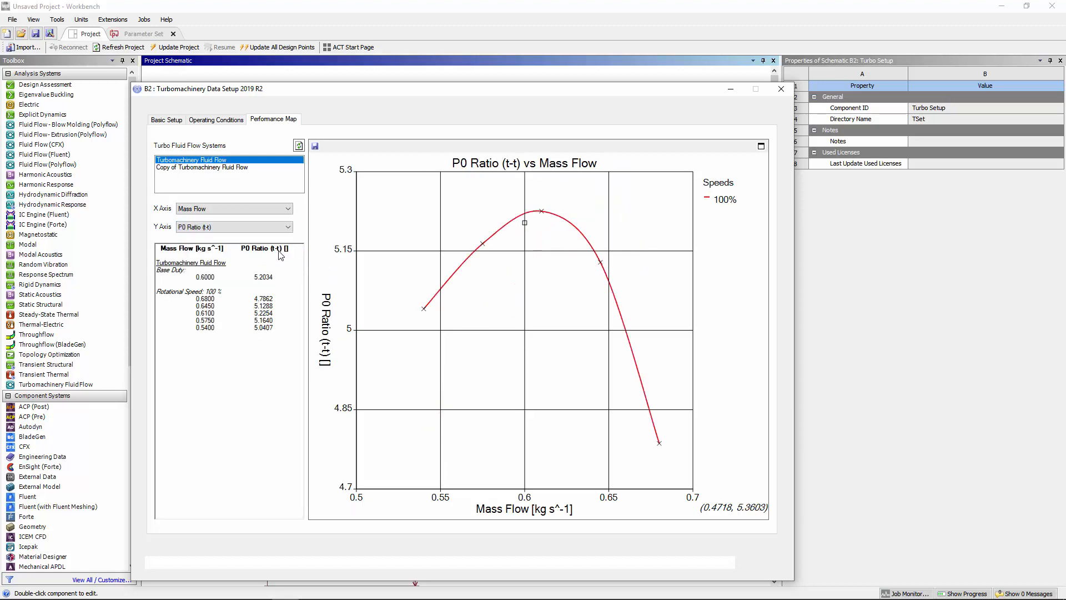
Step: Plot P0 Ratio and T0 Ratio against mass flow for the copied design
{"action": "left_click", "coordinate": [201, 167]}
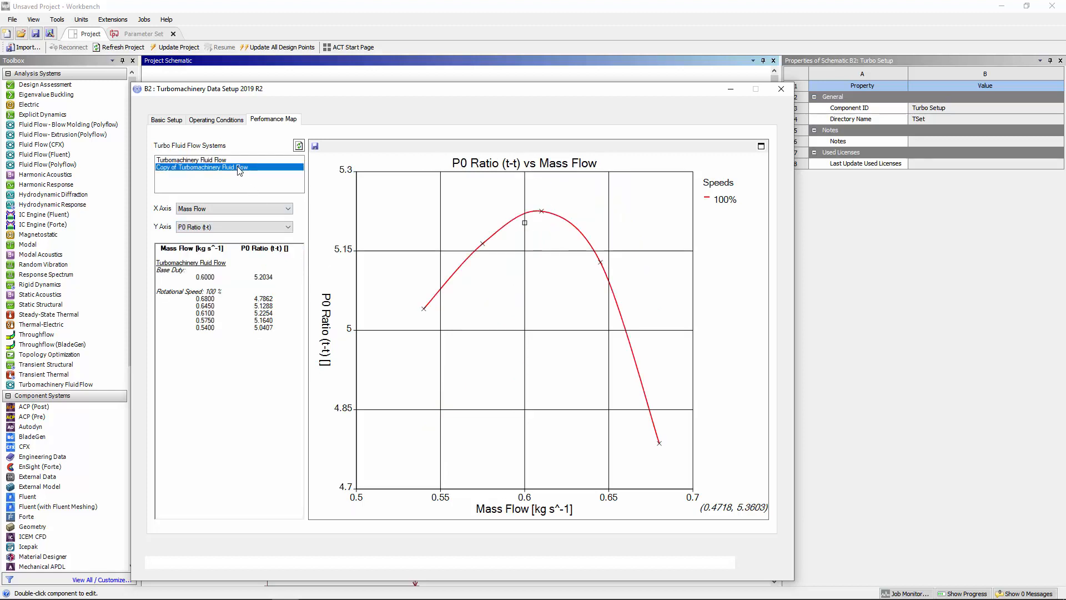
{"action": "left_click", "coordinate": [202, 167]}
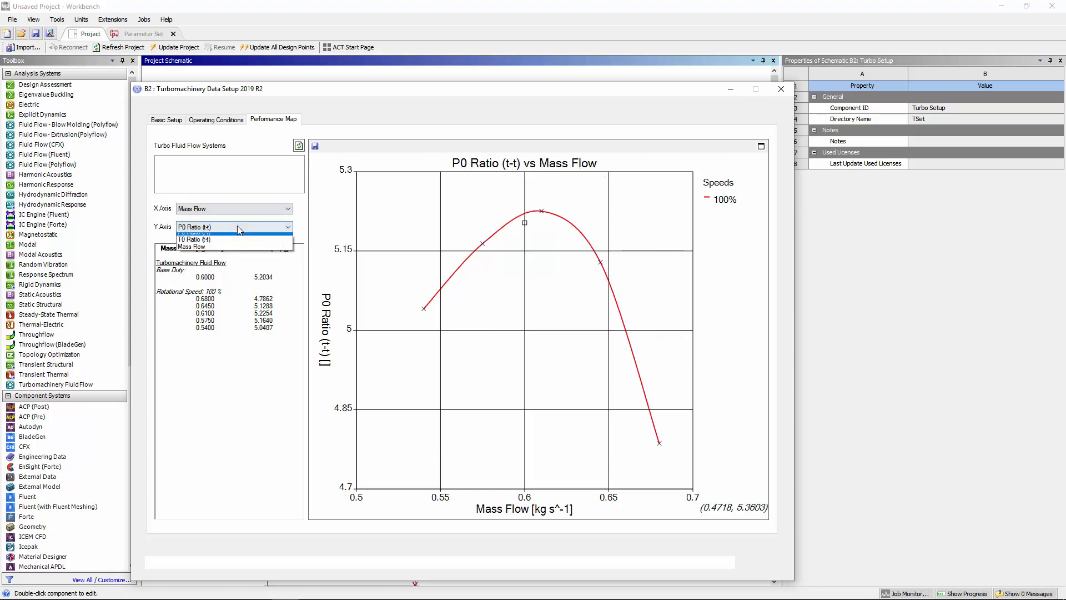
{"action": "left_click", "coordinate": [194, 240]}
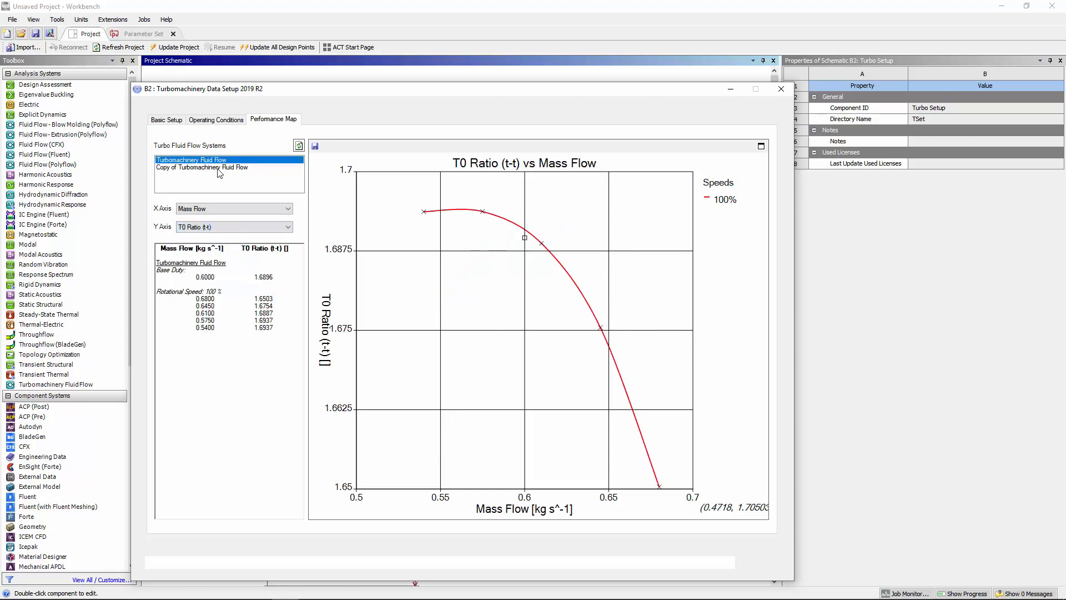
{"action": "left_click", "coordinate": [201, 167]}
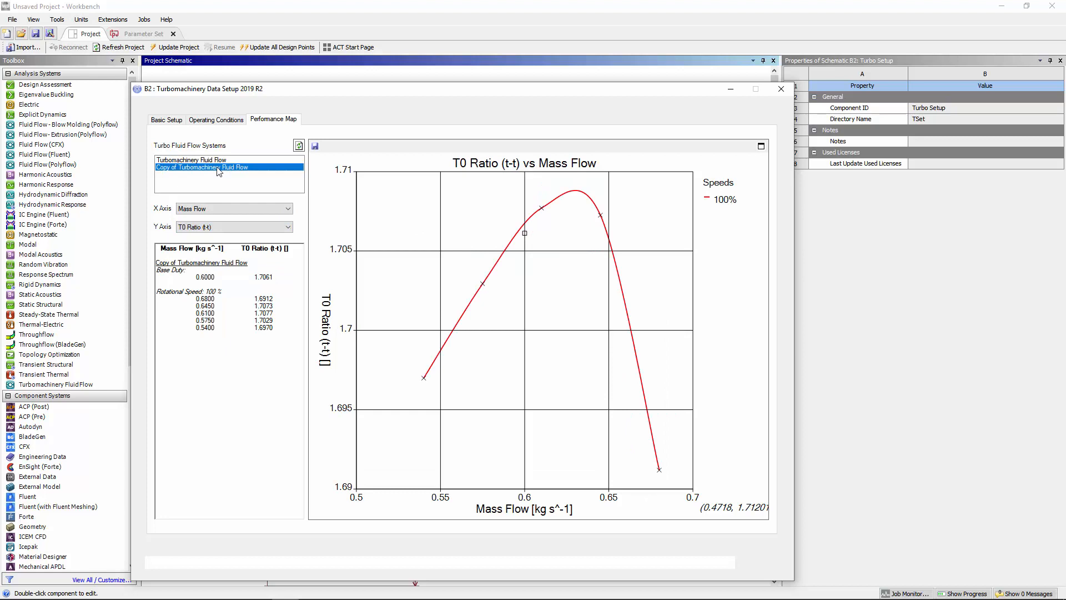